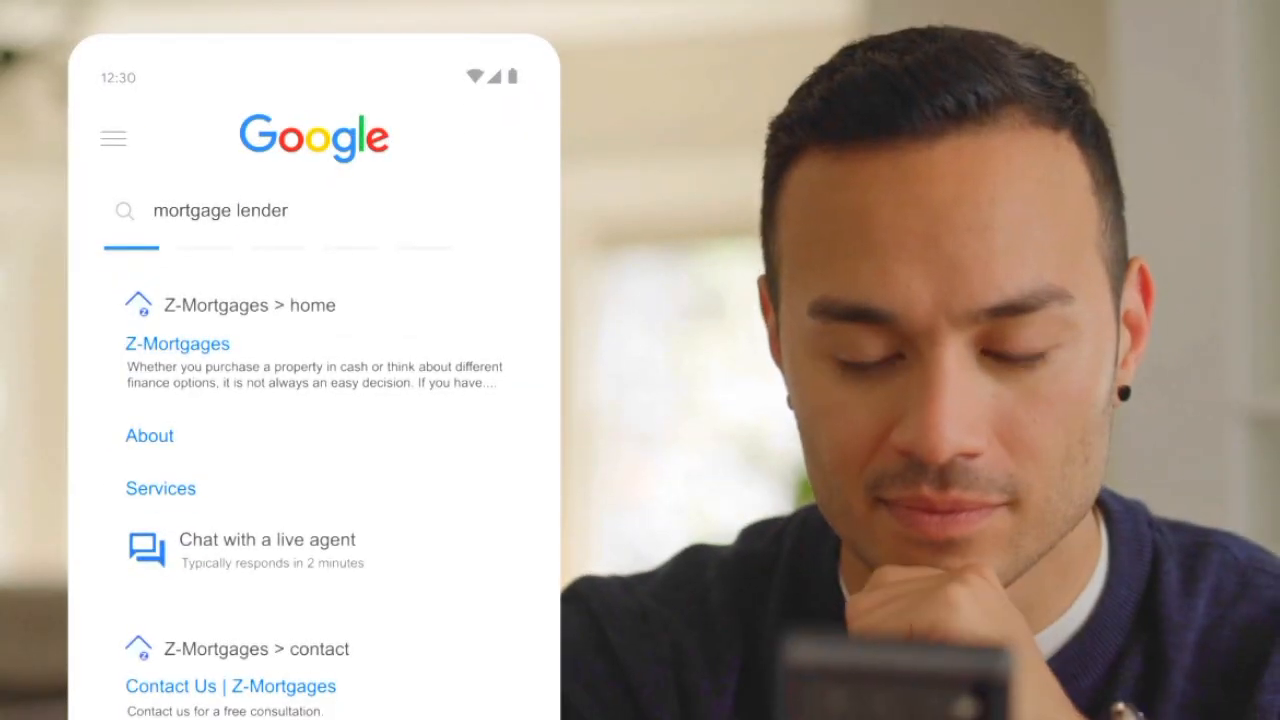
Step: Start a live agent chat with Z-Mortgages from its 'mortgage lender' search result
left_click(268, 540)
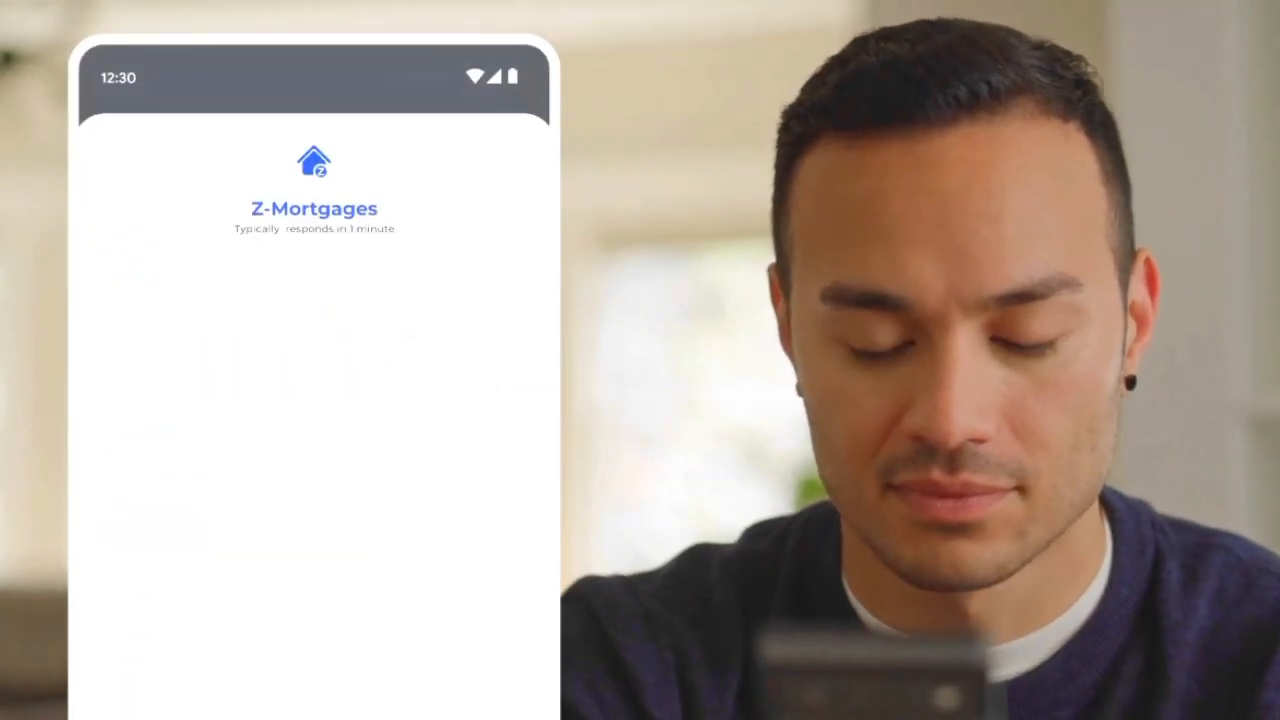